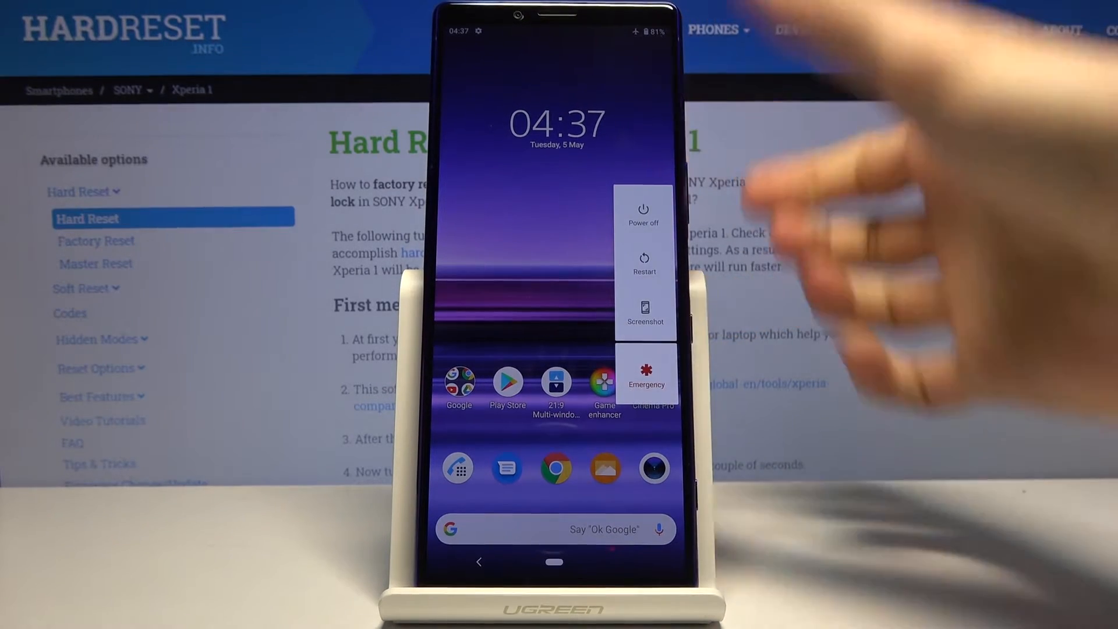
# Long-press Power off to bring up the Reboot to safe mode confirmation.
pyautogui.click(642, 210)
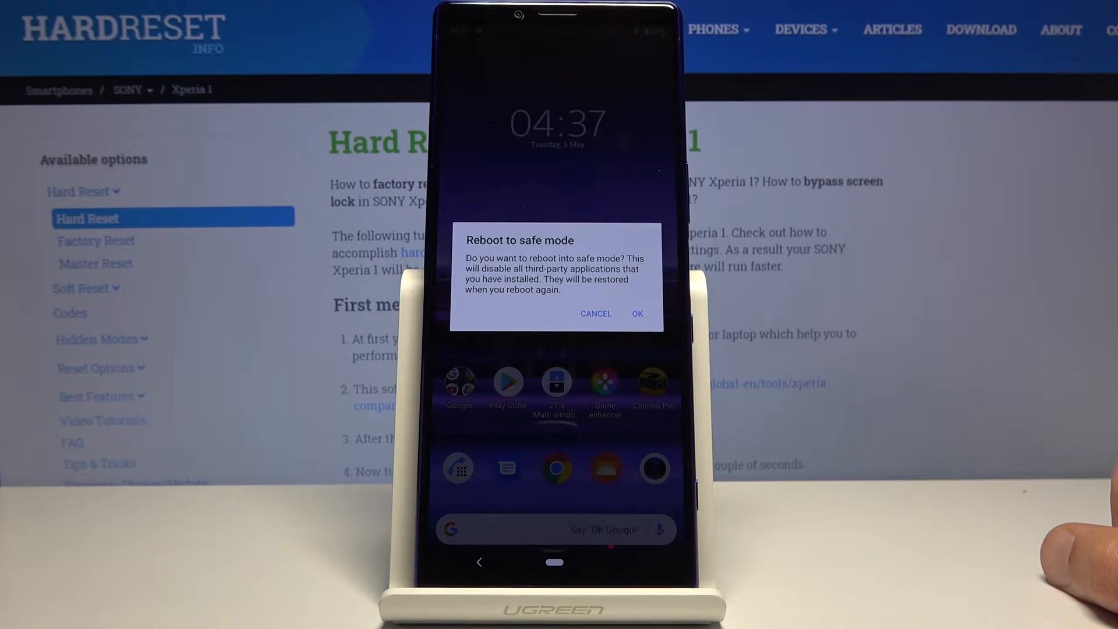
pyautogui.click(636, 313)
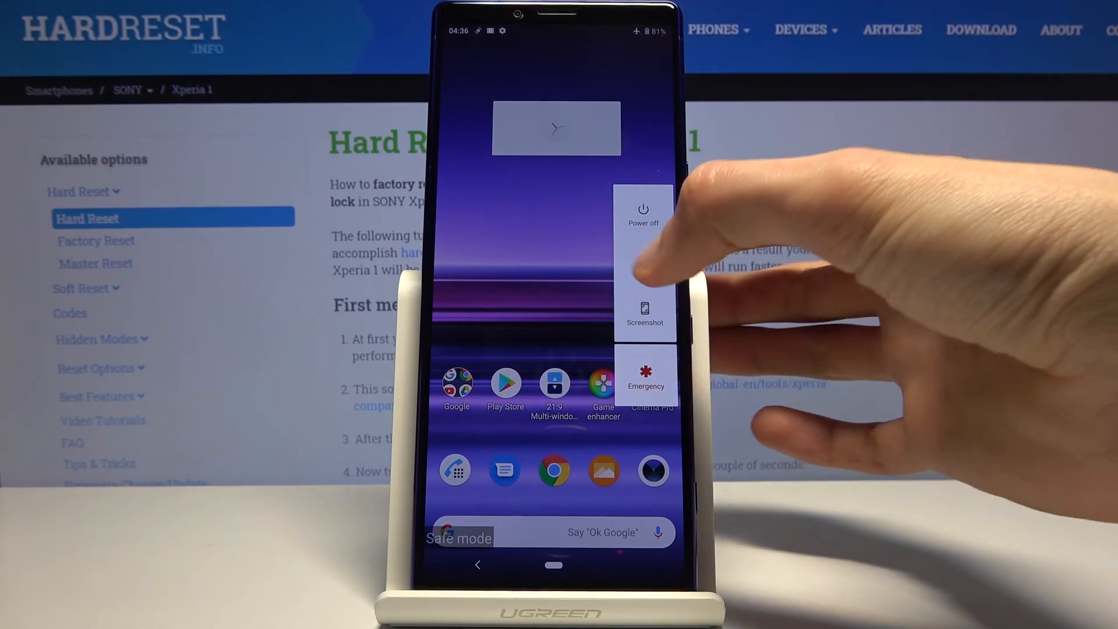
# Choose Restart from the power menu to leave safe mode.
pyautogui.click(642, 207)
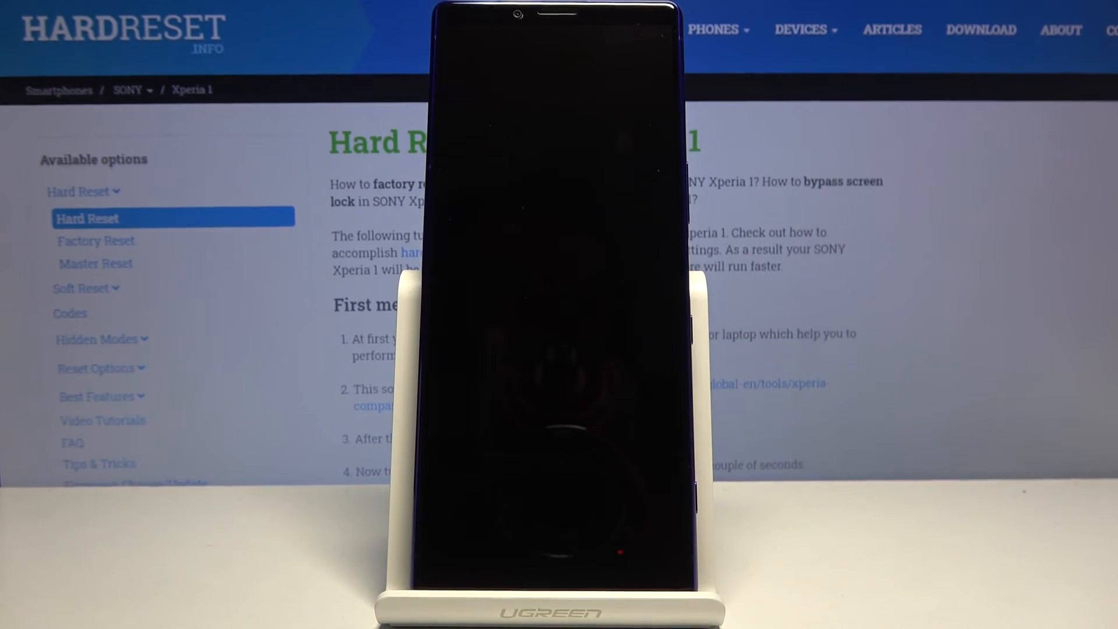